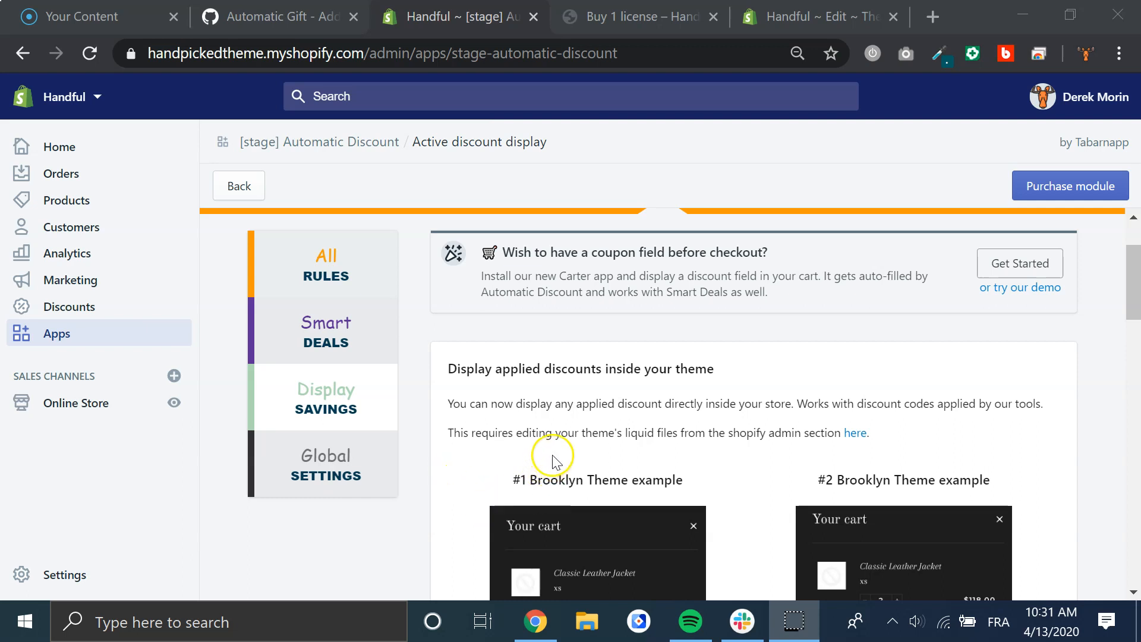
Read through the Brooklyn example #2 gist code, then return to the cart-template.liquid editor.
scroll("down", 3)
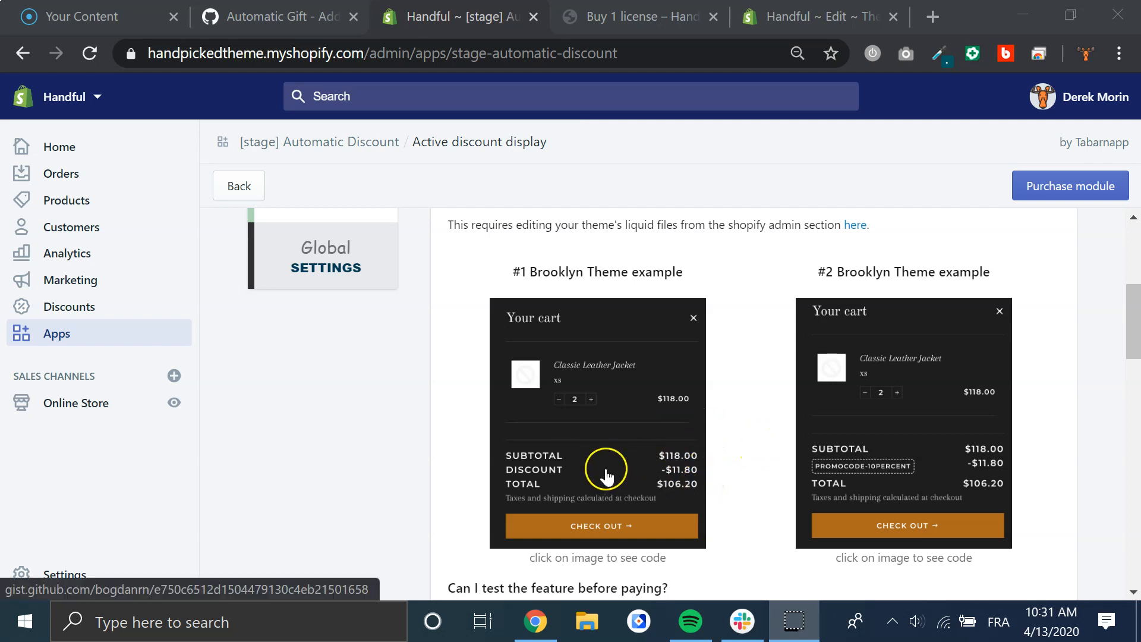
mouse_move(535, 469)
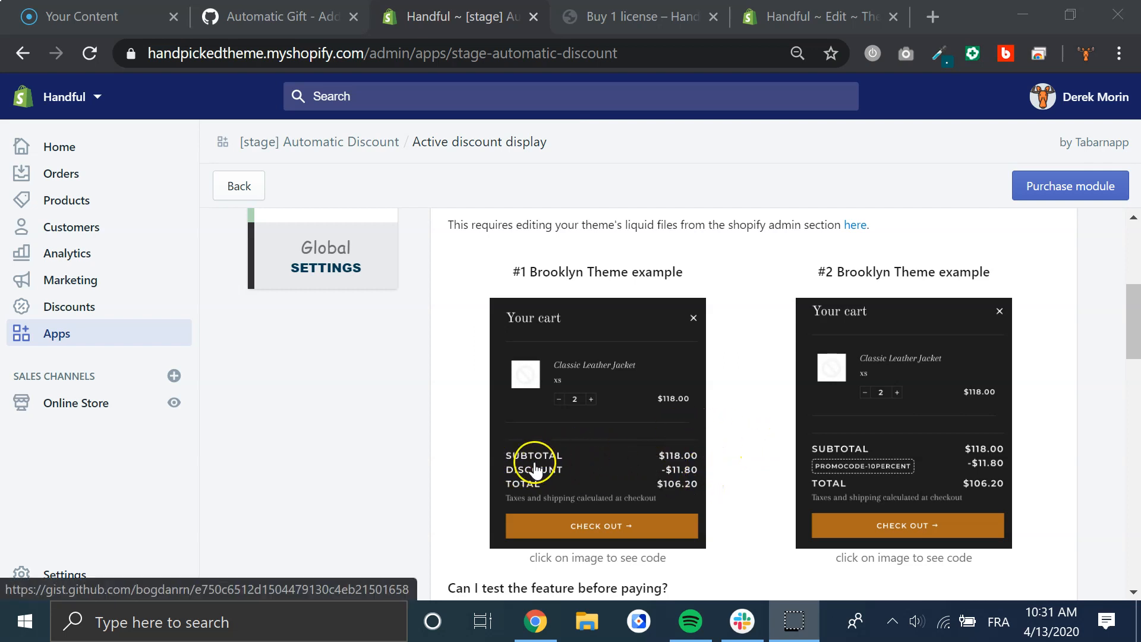
mouse_move(739, 451)
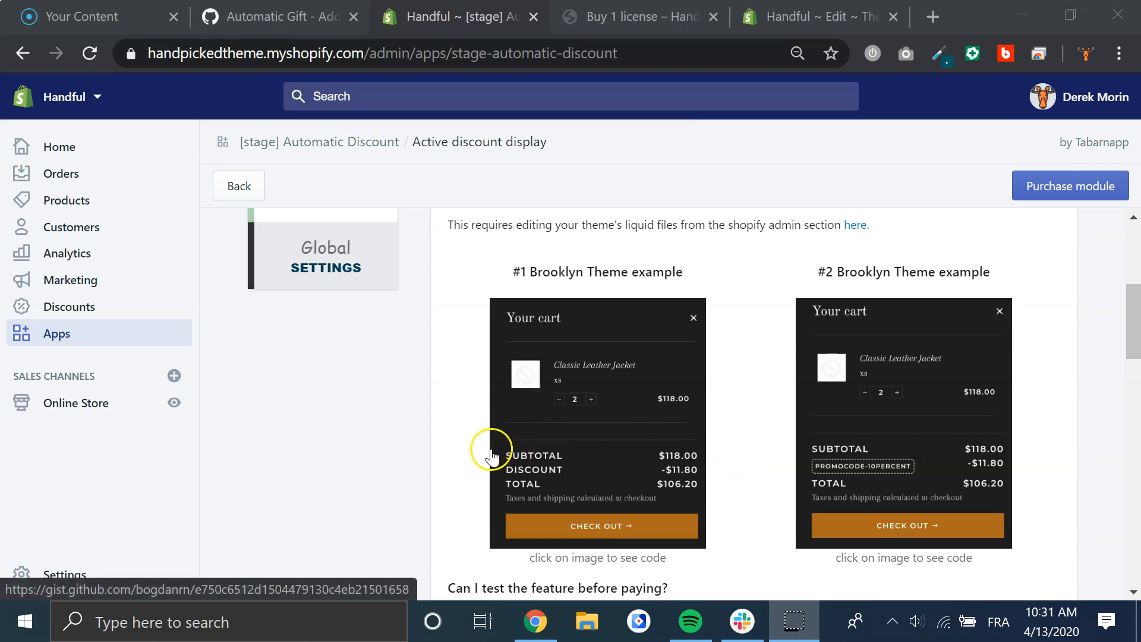
mouse_move(480, 430)
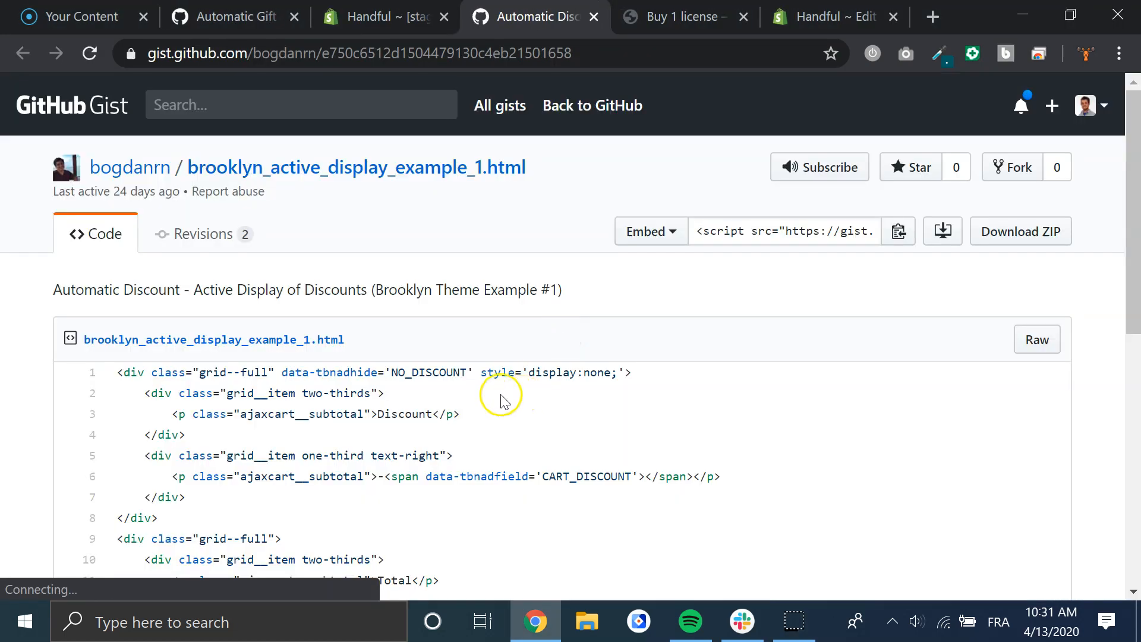
scroll("down", 3)
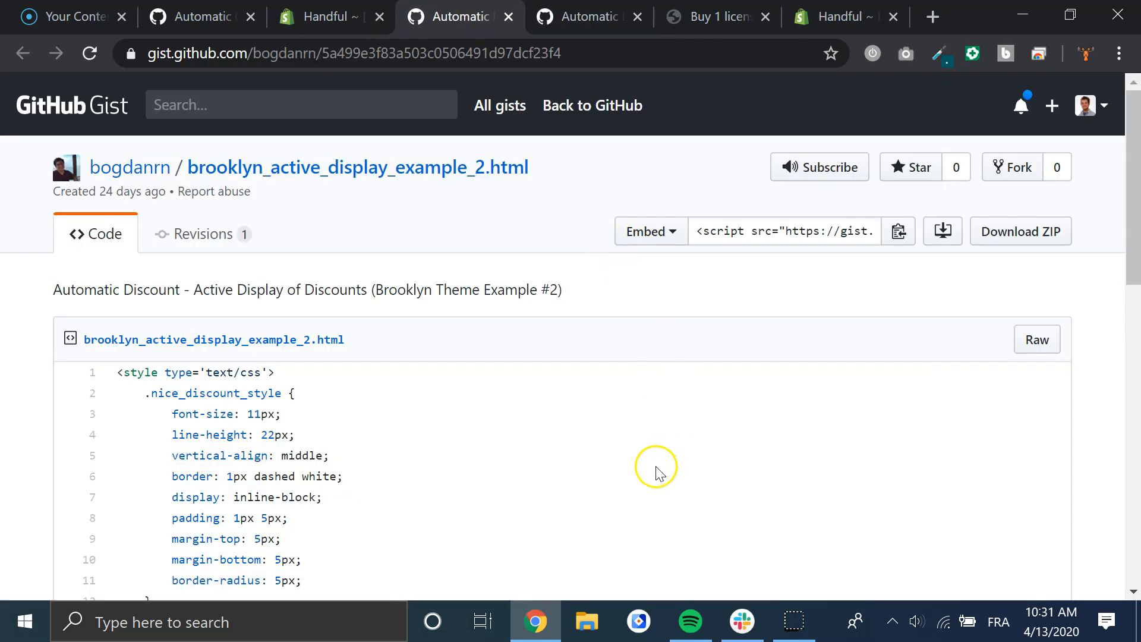
scroll("down", 3)
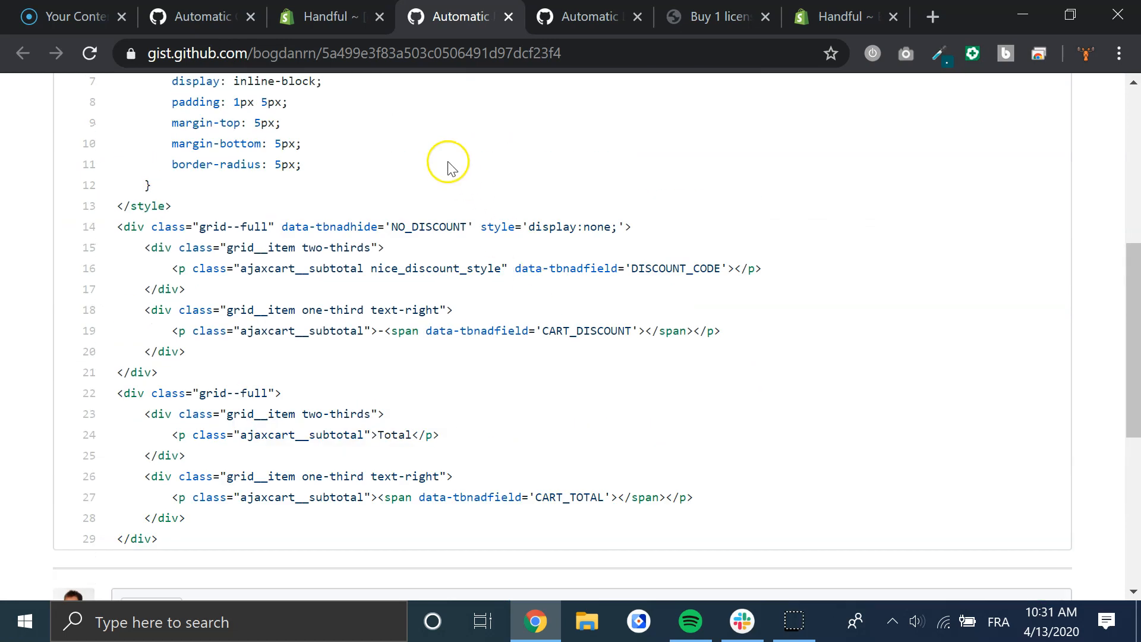
left_click(330, 16)
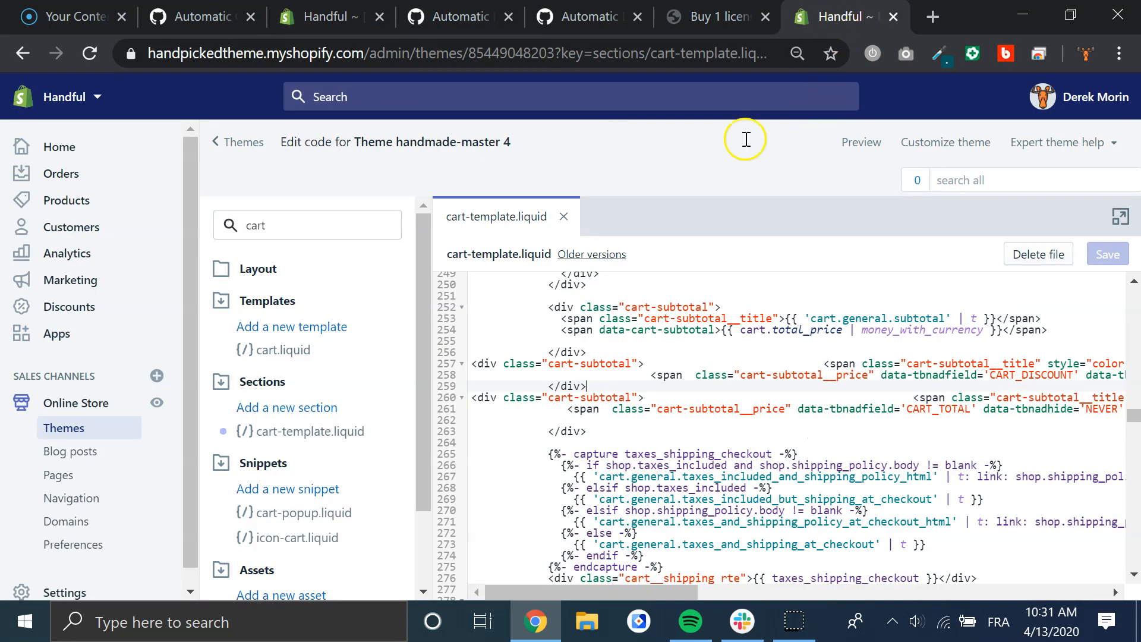
mouse_move(318, 444)
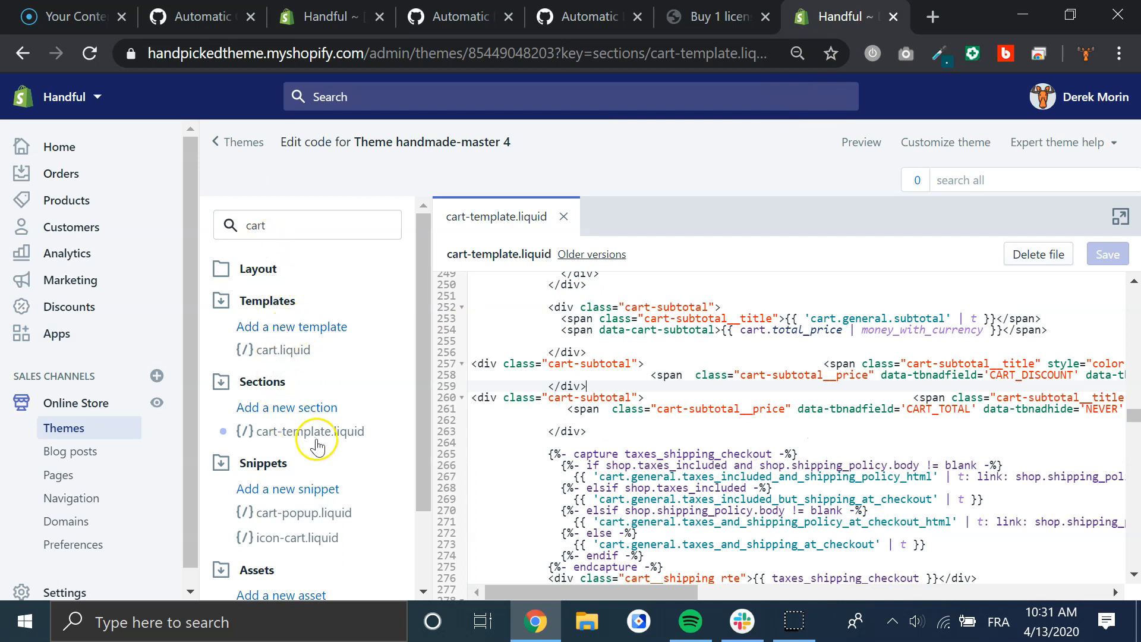
mouse_move(636, 363)
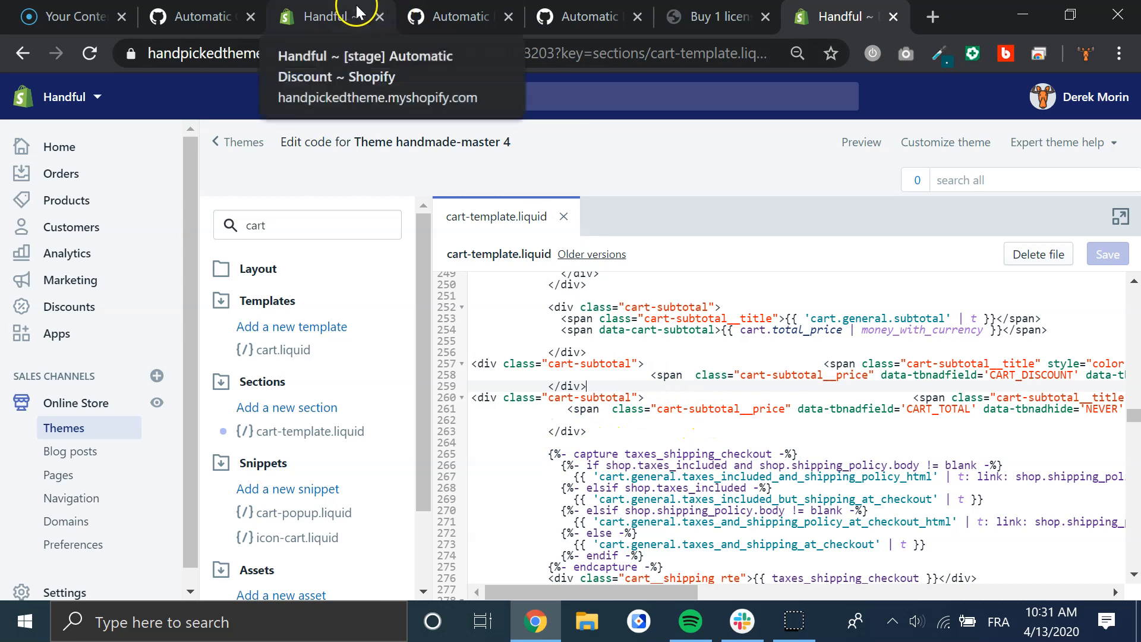
Leave cart-template.liquid and return to the Automatic Discount app page.
left_click(327, 16)
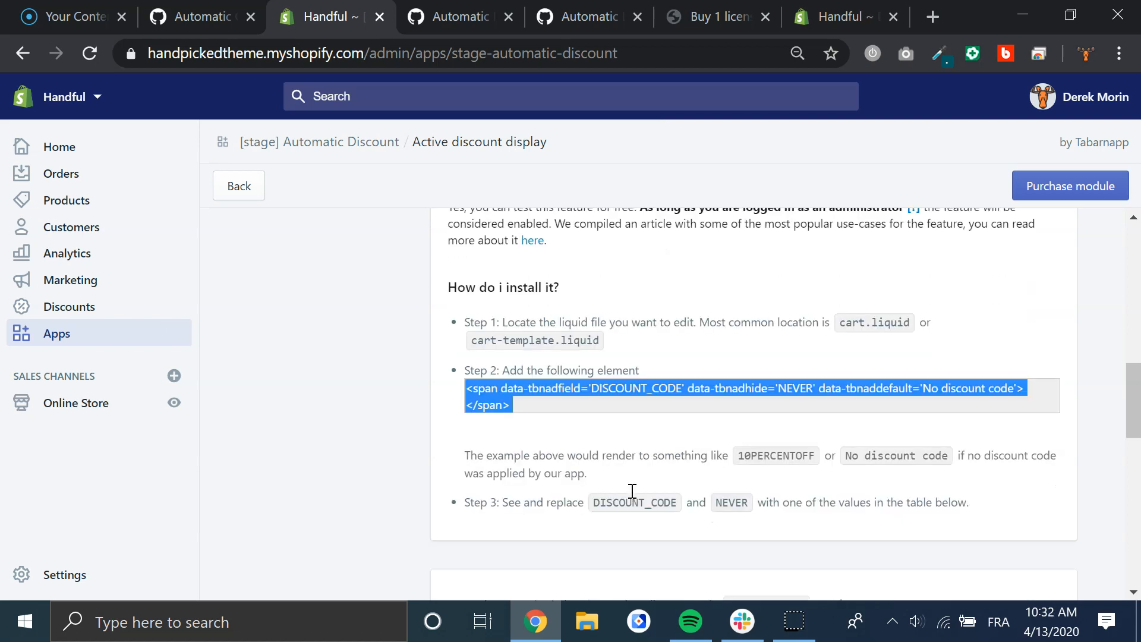
mouse_move(632, 499)
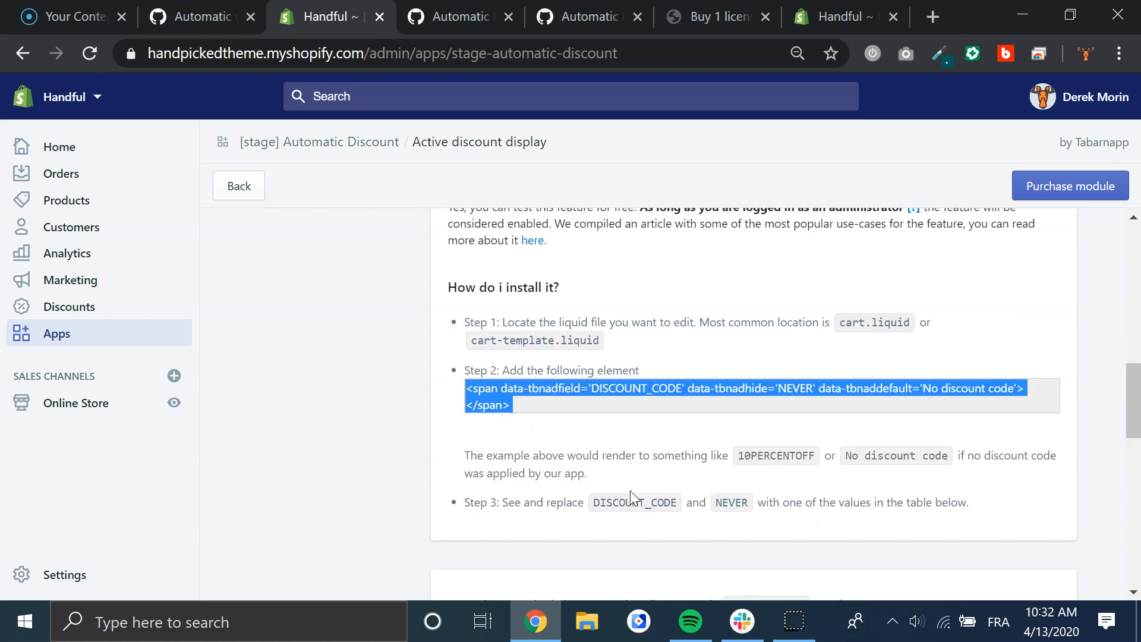
scroll("down", 3)
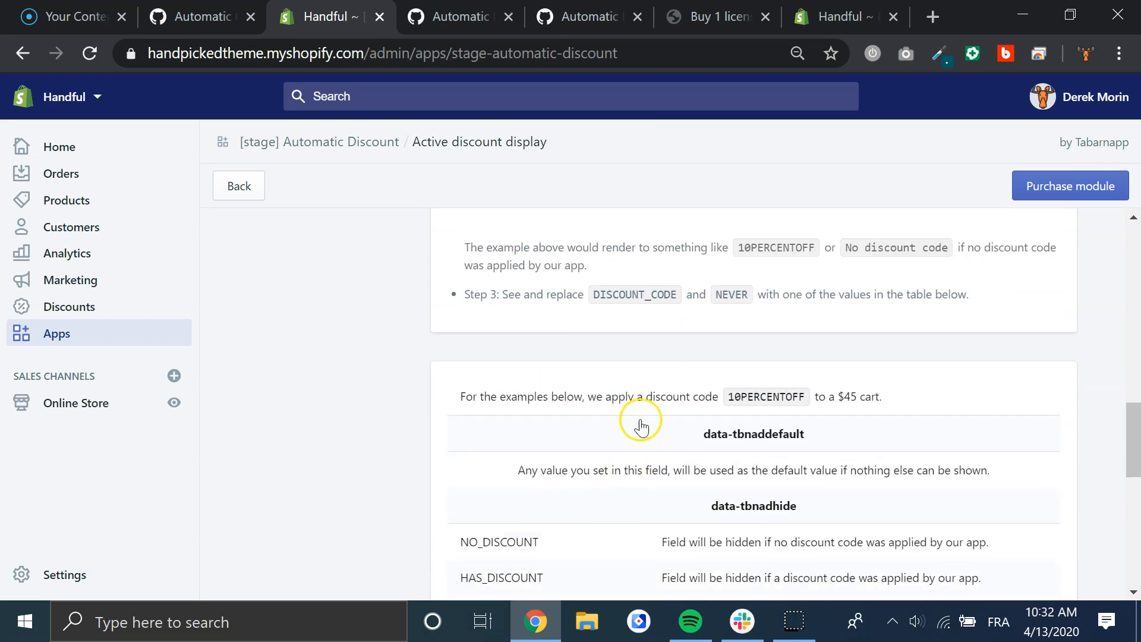
scroll("down", 3)
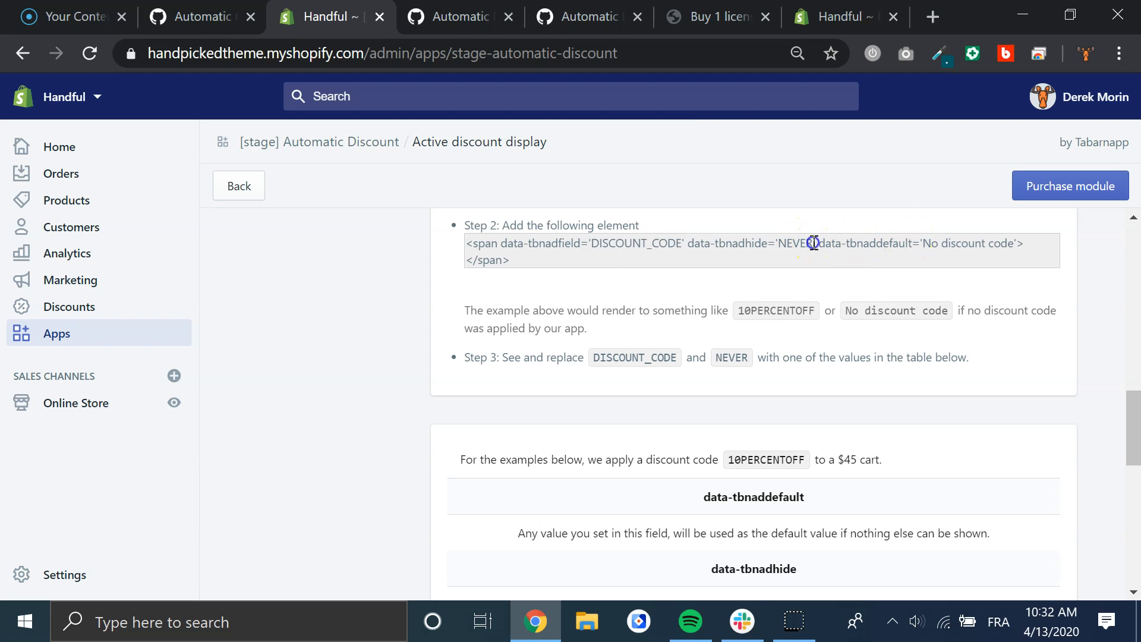
double_click(796, 243)
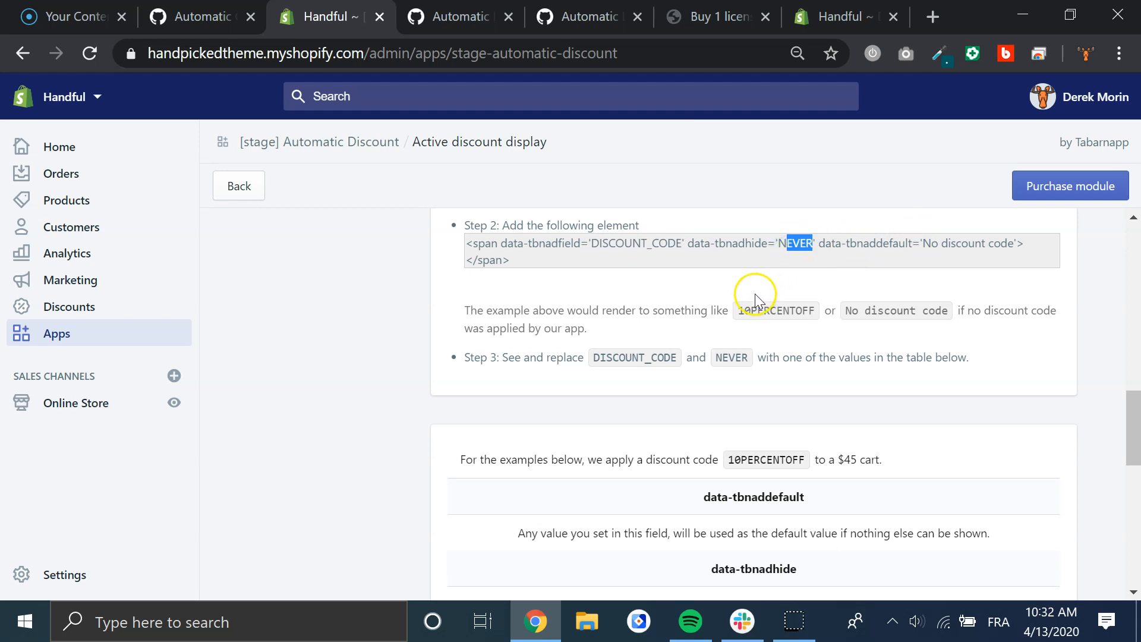
scroll("down", 3)
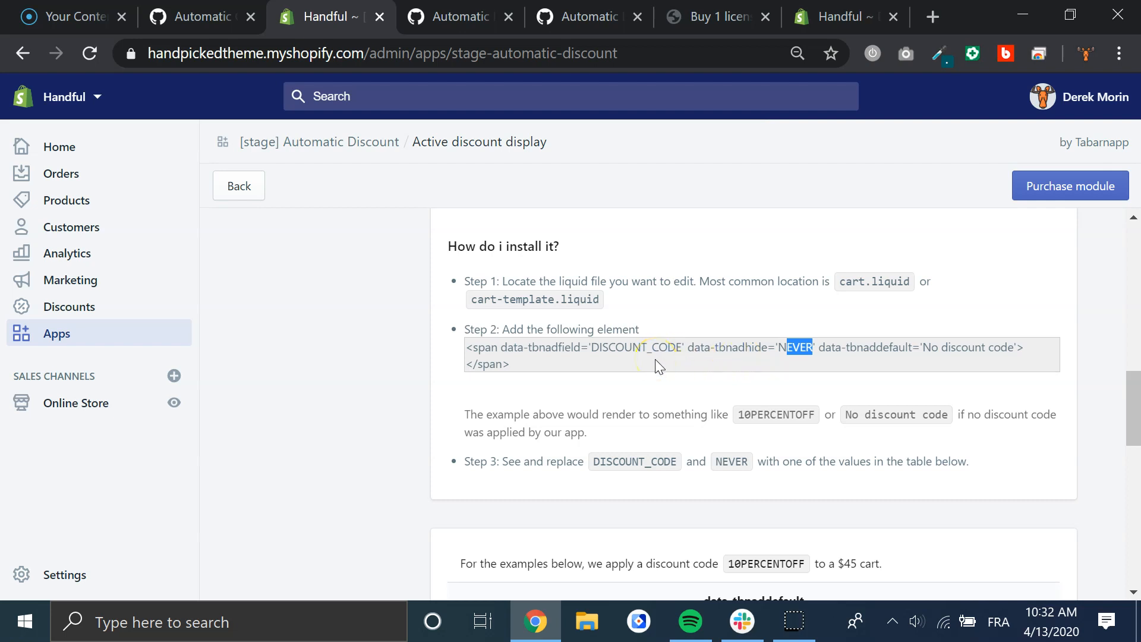
mouse_move(654, 369)
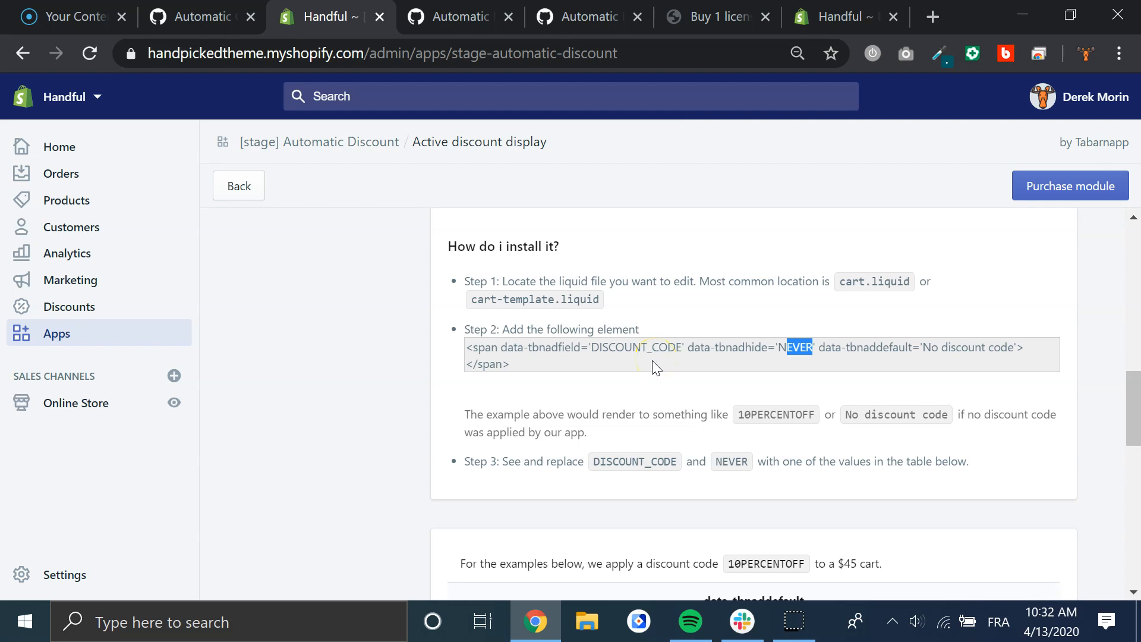
scroll("down", 3)
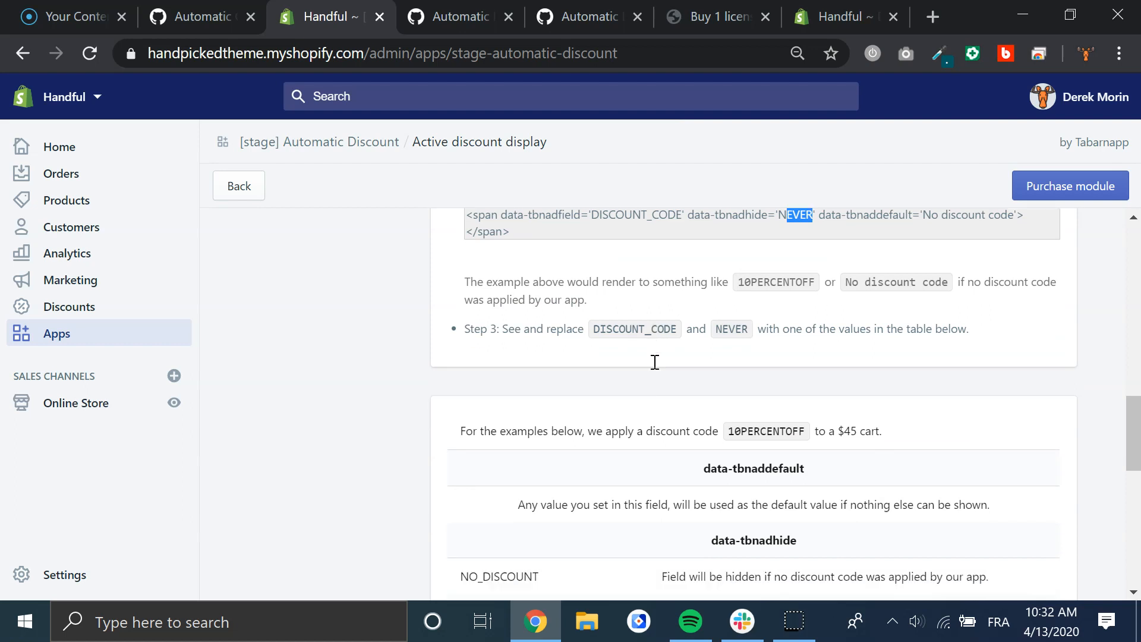
scroll("down", 3)
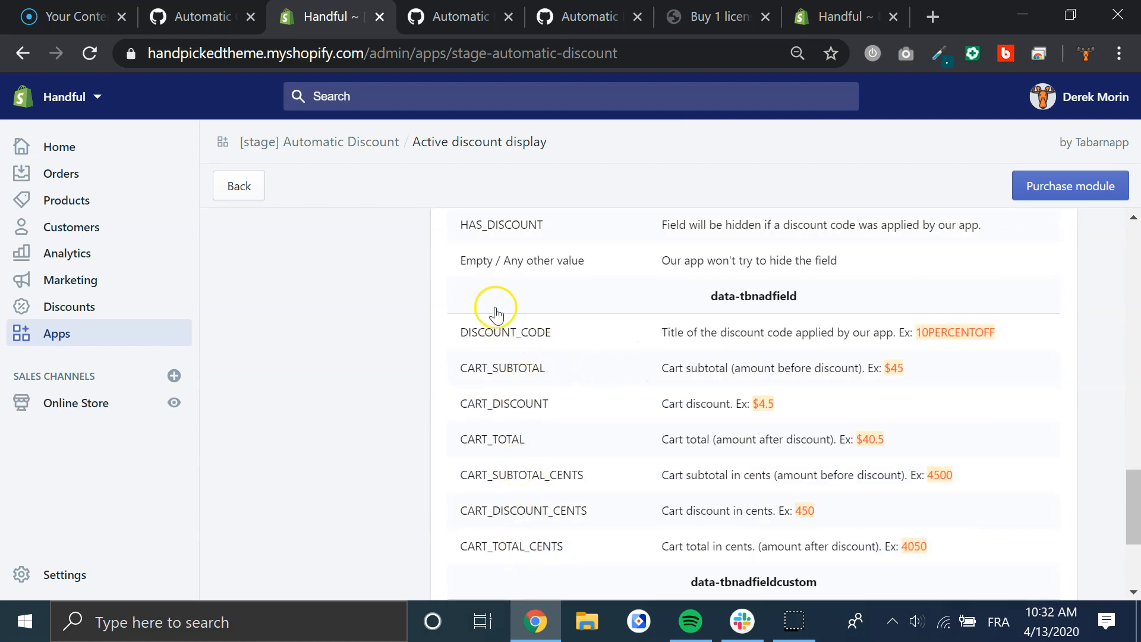
scroll("down", 3)
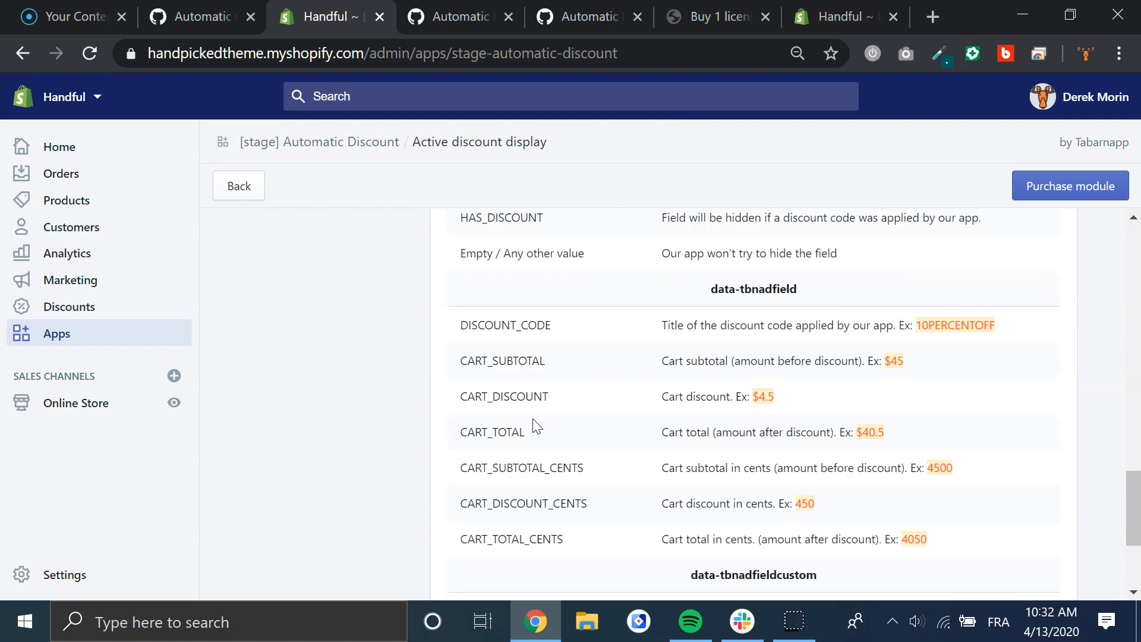
scroll("down", 3)
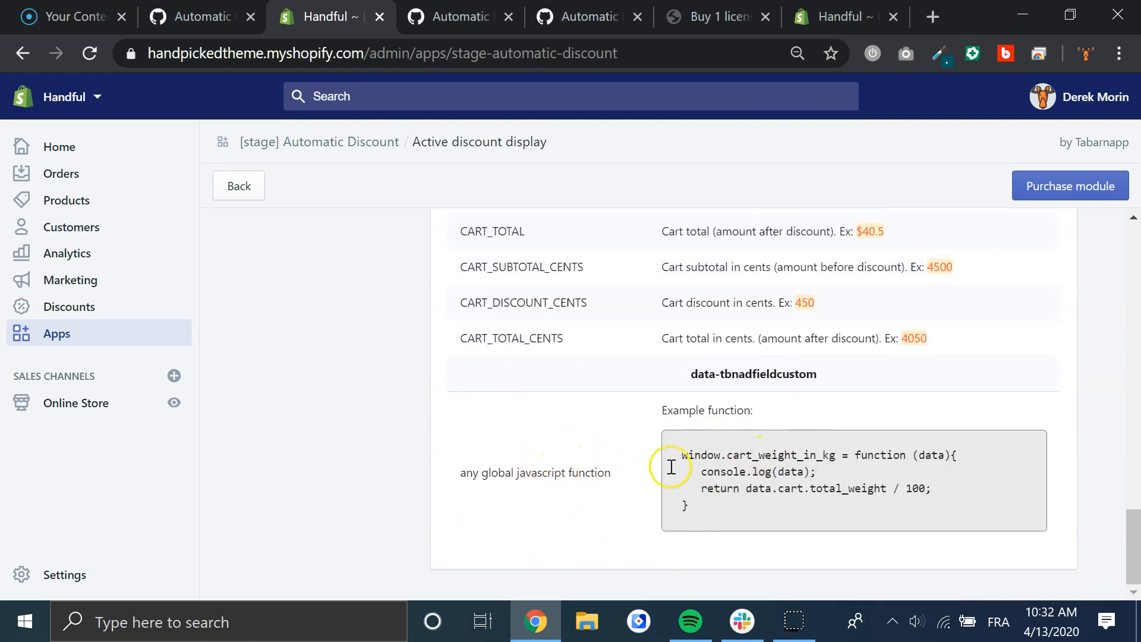
scroll("up", 3)
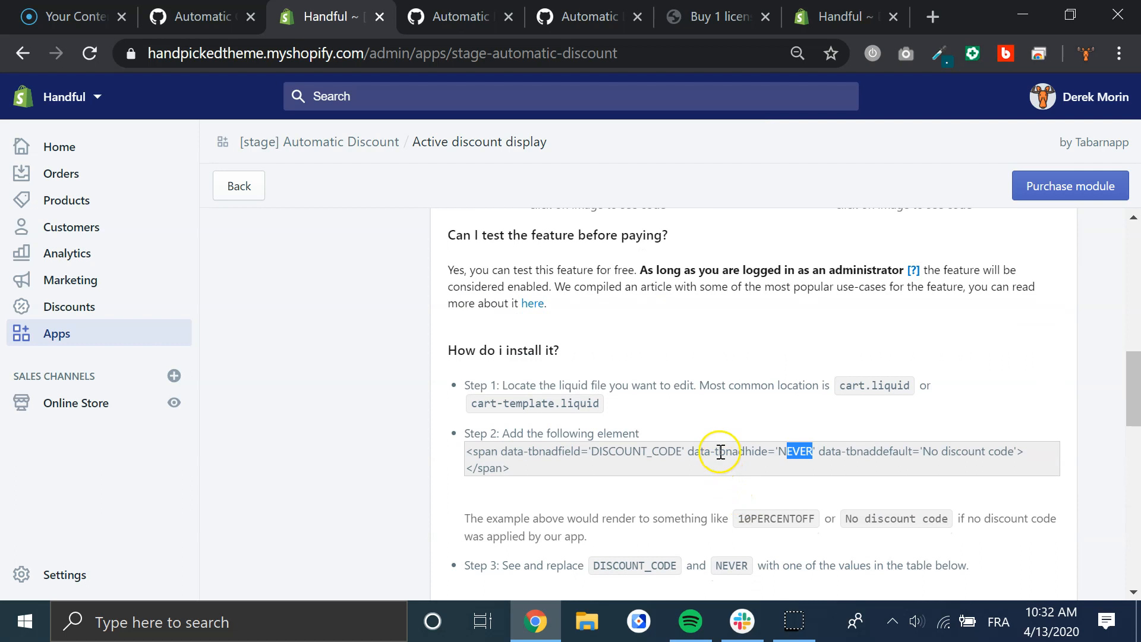
triple_click(719, 451)
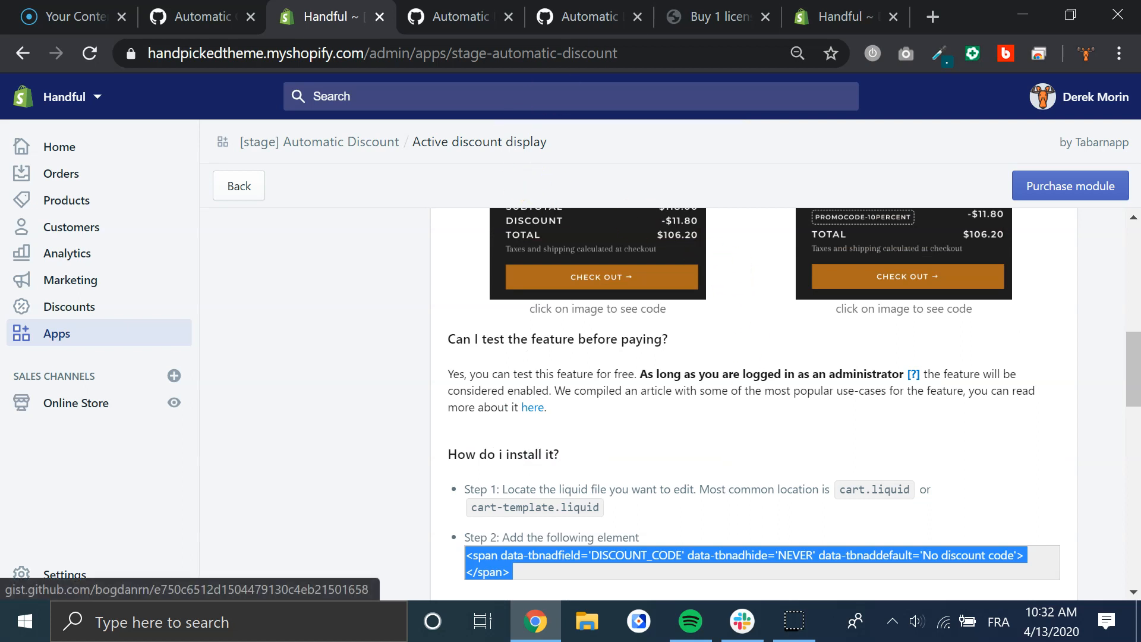
left_click(844, 16)
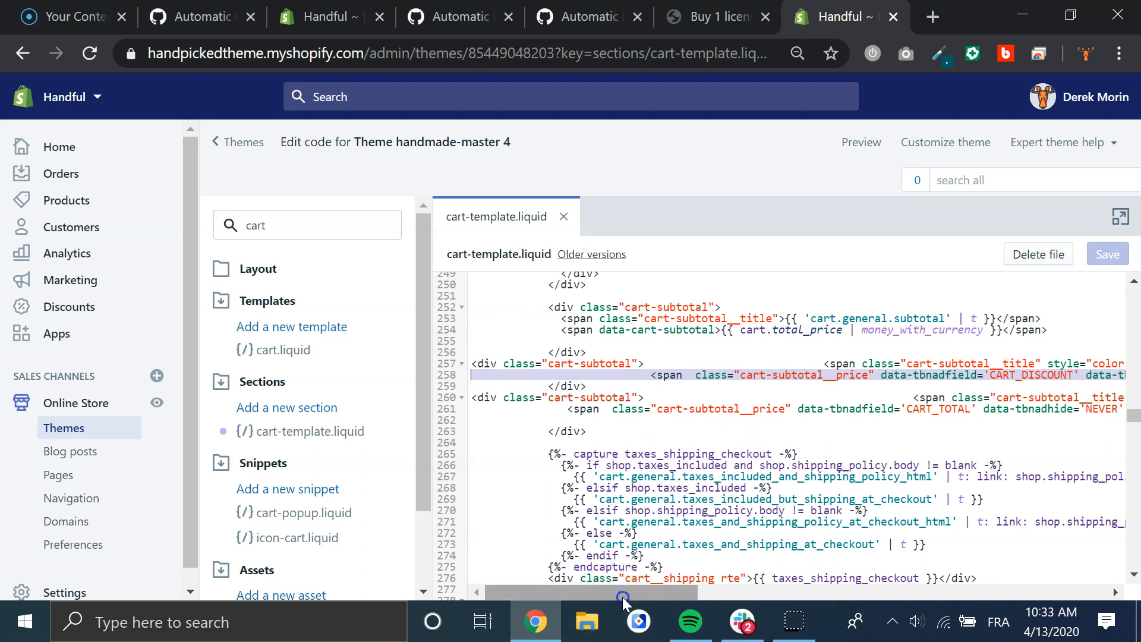
Select and scroll along the CART_DISCOUNT and CART_TOTAL snippet lines in cart-template.liquid.
left_click_drag(622, 592, 749, 593)
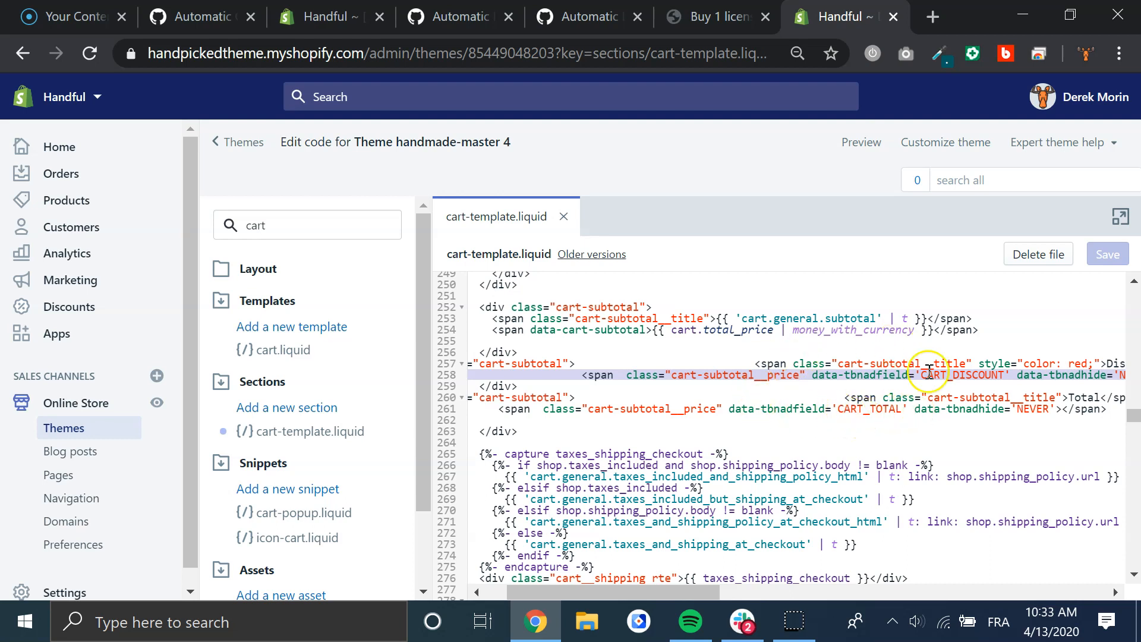
scroll("right", 3)
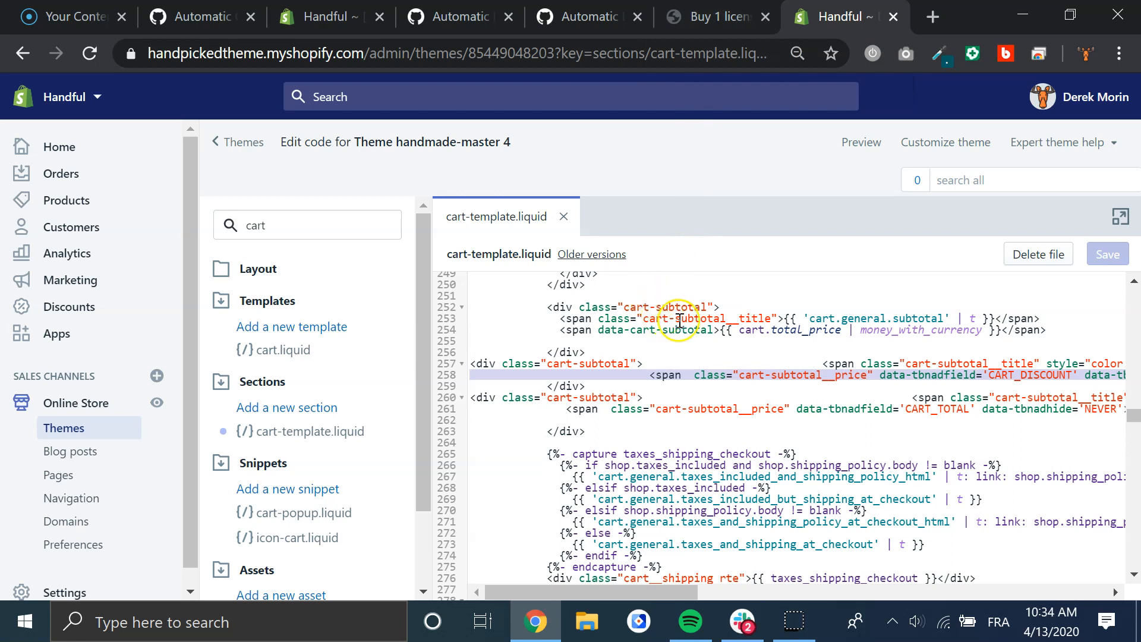
mouse_move(303, 381)
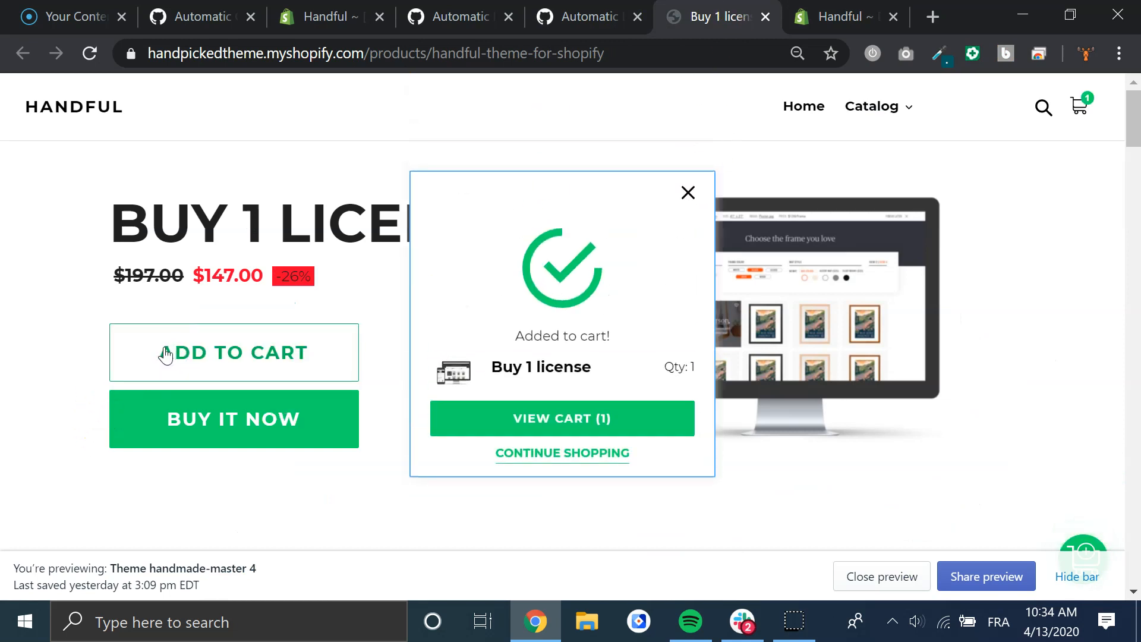
Add the license to the cart and check the Discount $0.00 and Total $147.00 rows.
left_click(561, 419)
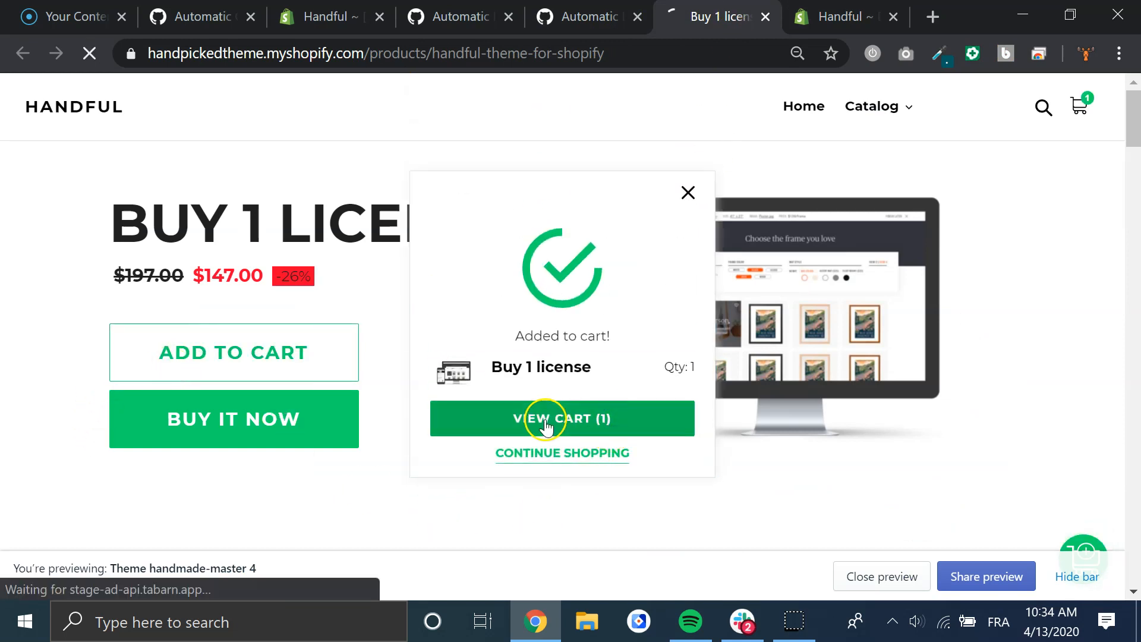
left_click(561, 418)
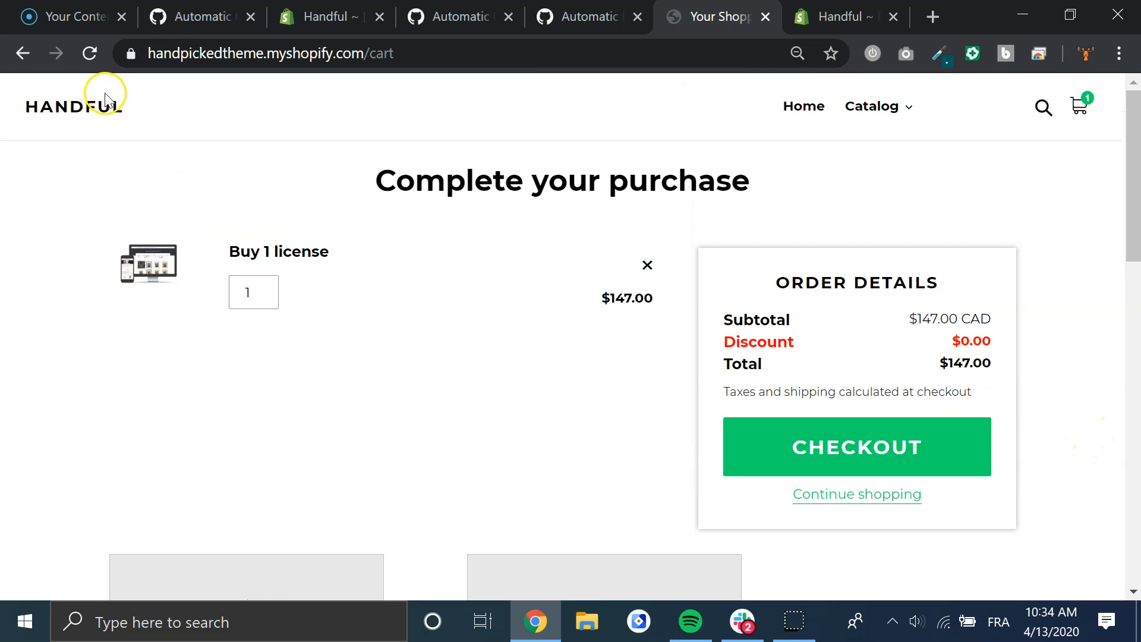
mouse_move(180, 511)
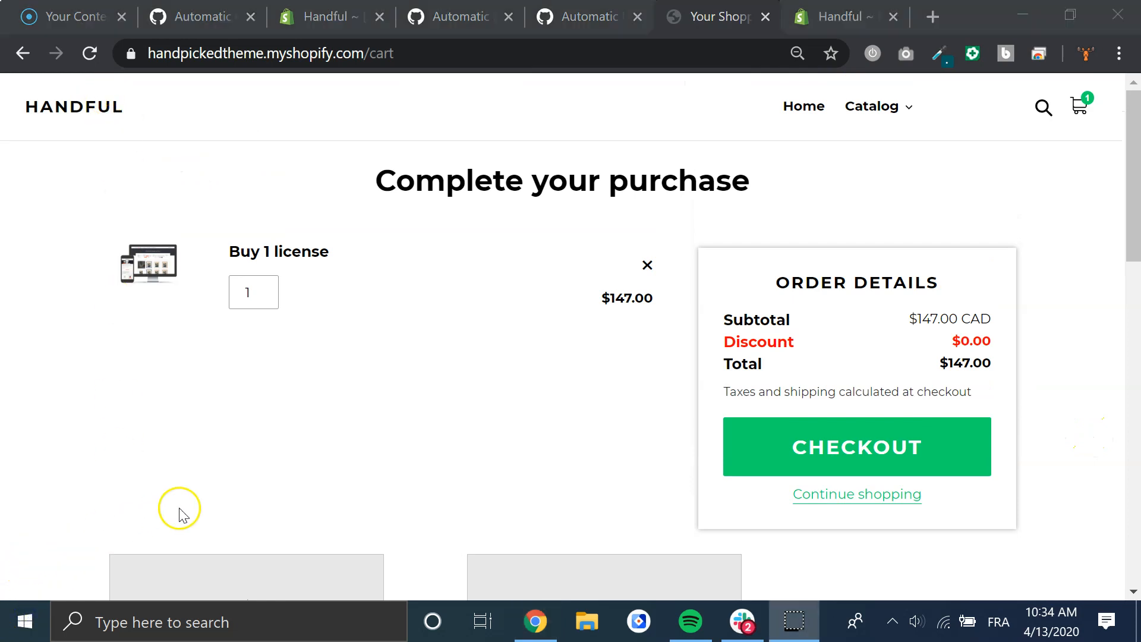
mouse_move(832, 365)
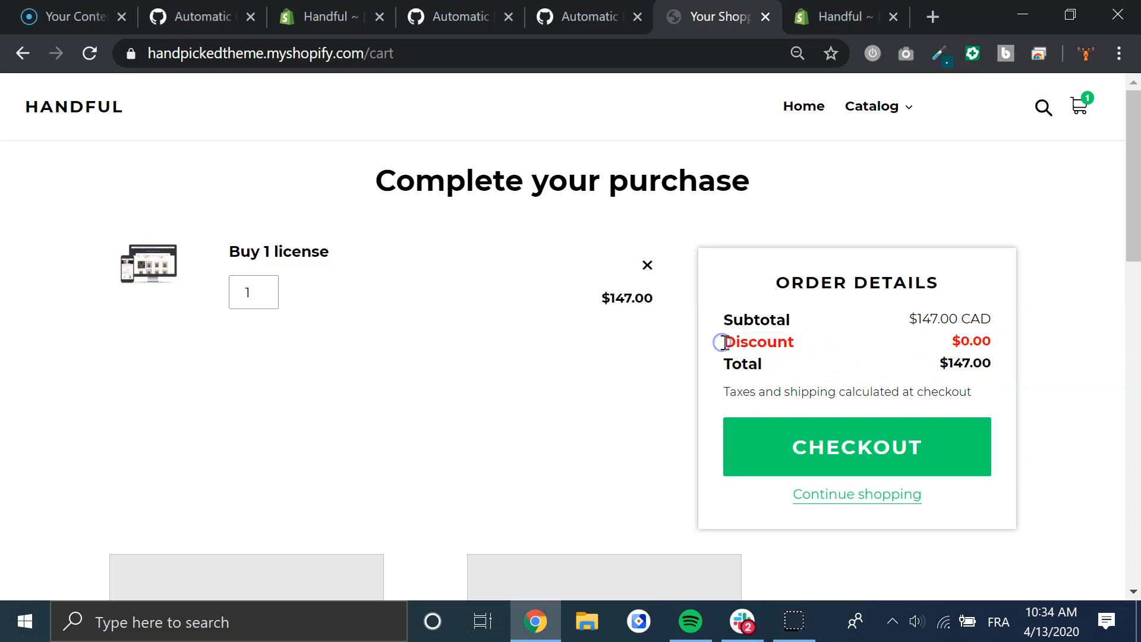
mouse_move(749, 336)
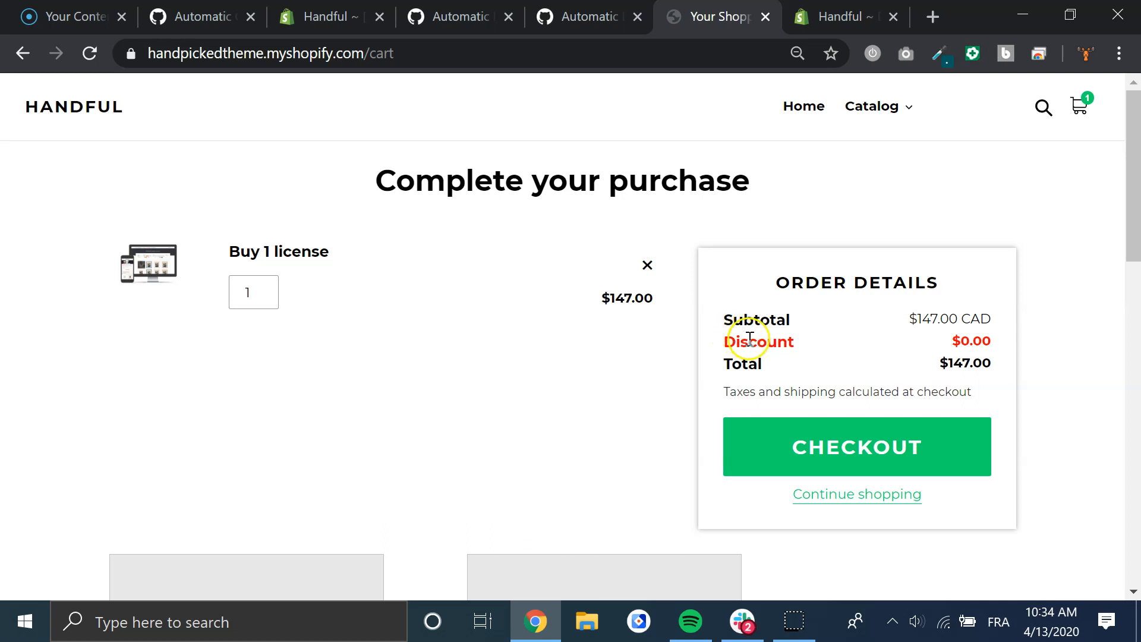
double_click(759, 341)
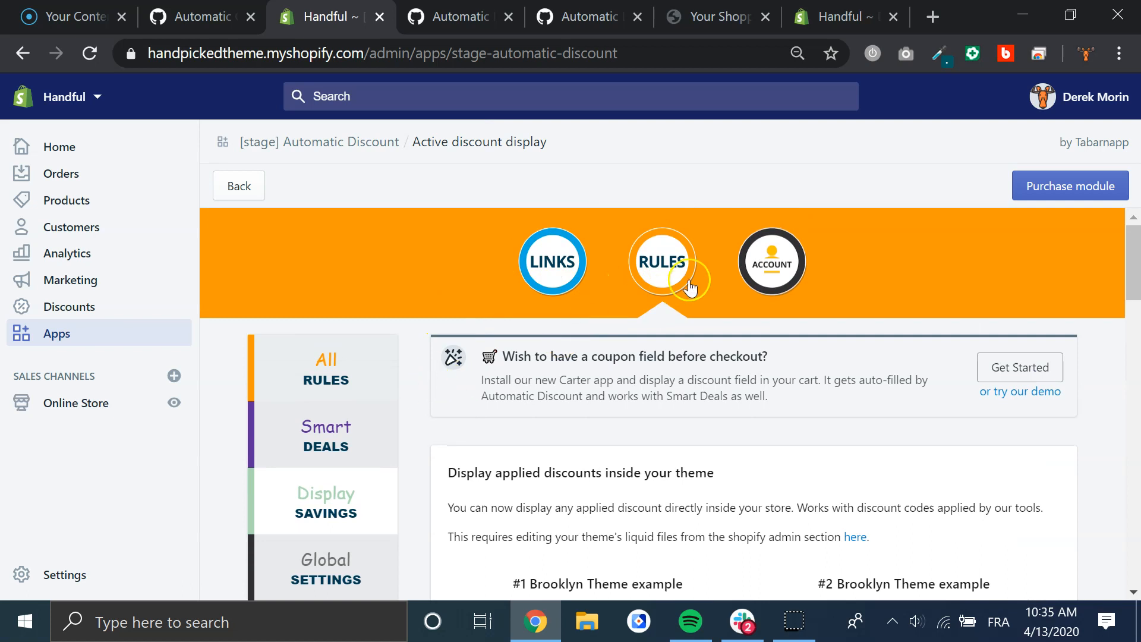
Open the Advanced Discount Rules list showing the Striking advanced rule applying code 10-off.
left_click(660, 262)
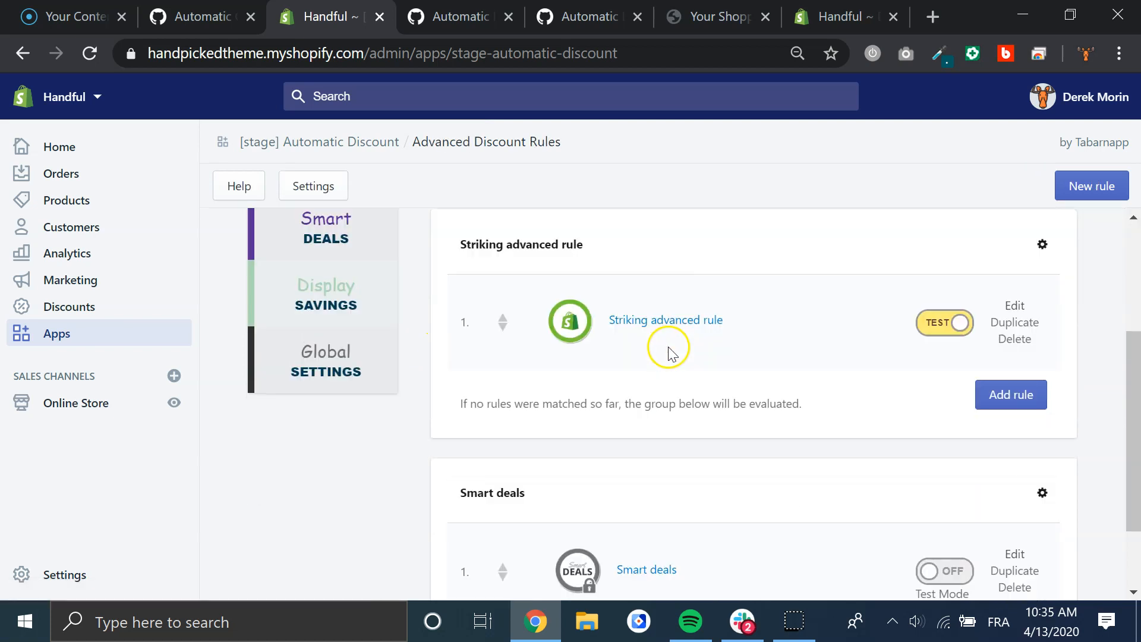
mouse_move(616, 362)
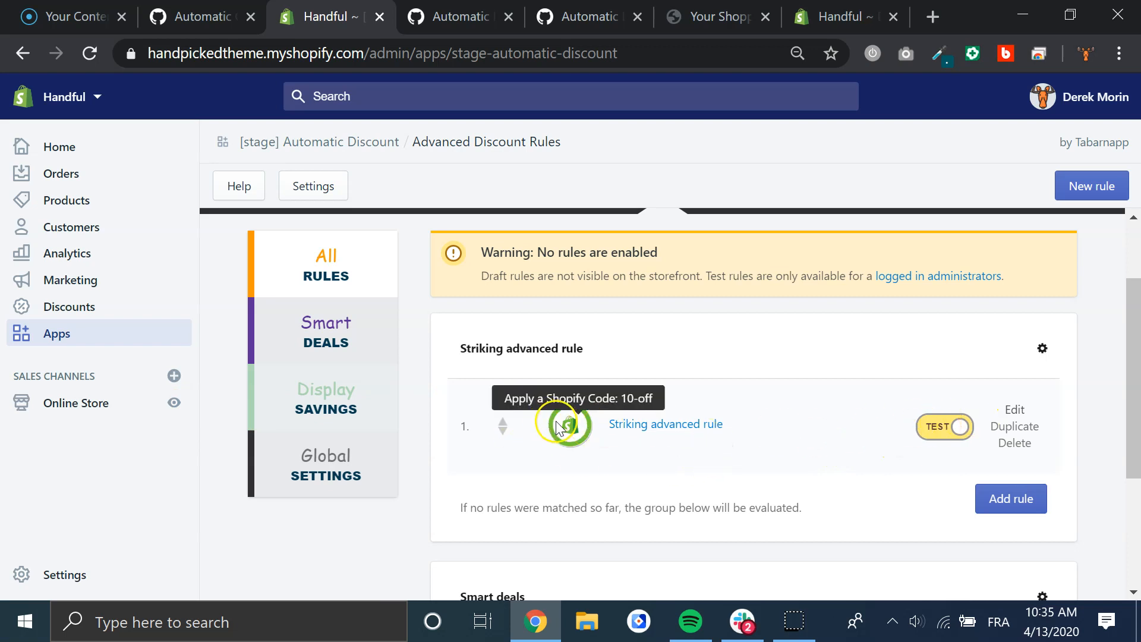
mouse_move(152, 422)
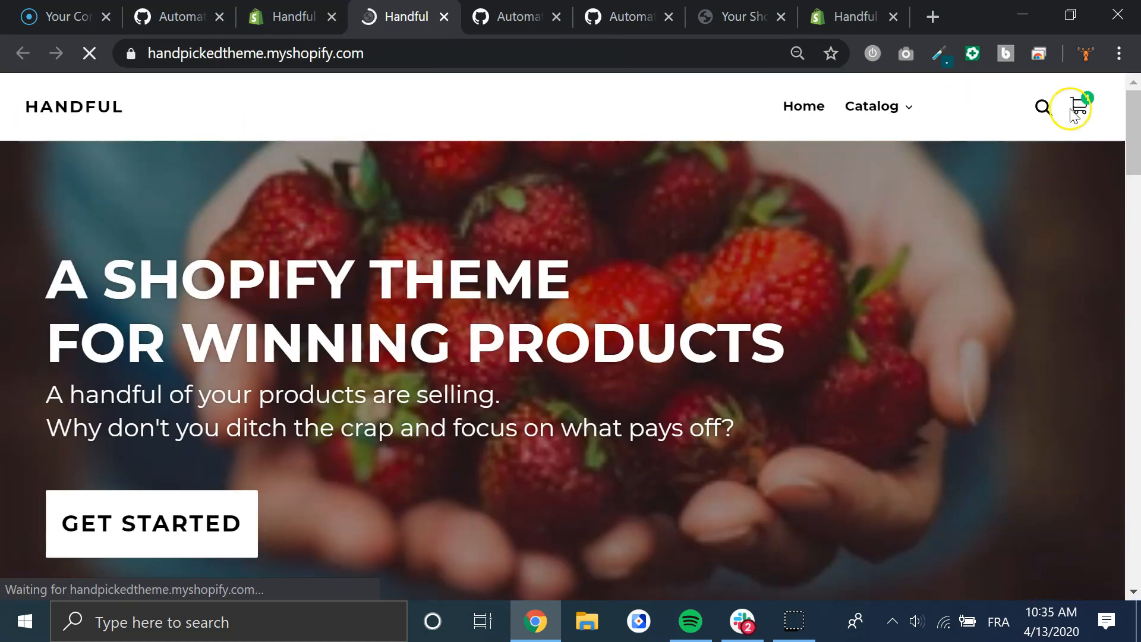
Check the two-license cart's Discount $29.40 and Total $264.60 against the template code.
left_click(1079, 106)
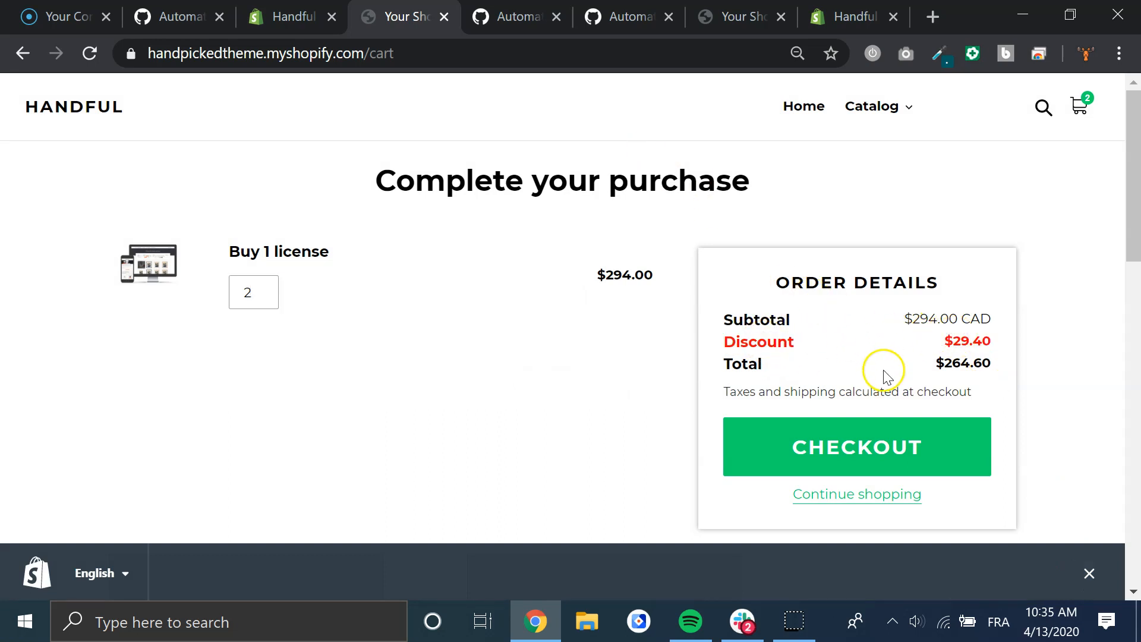
double_click(962, 363)
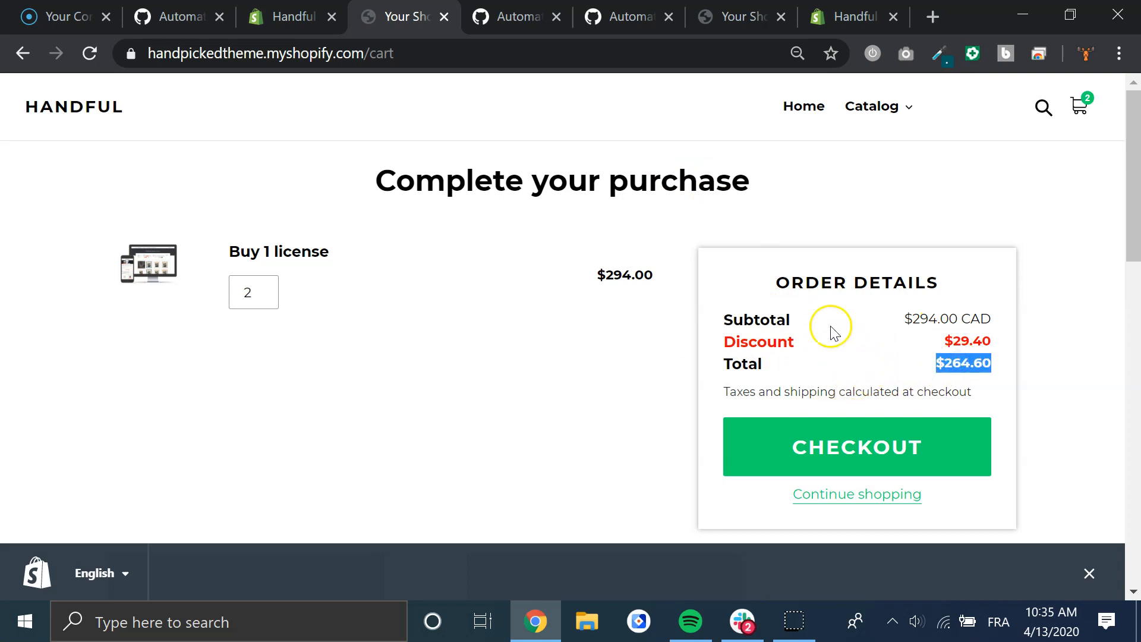
mouse_move(628, 16)
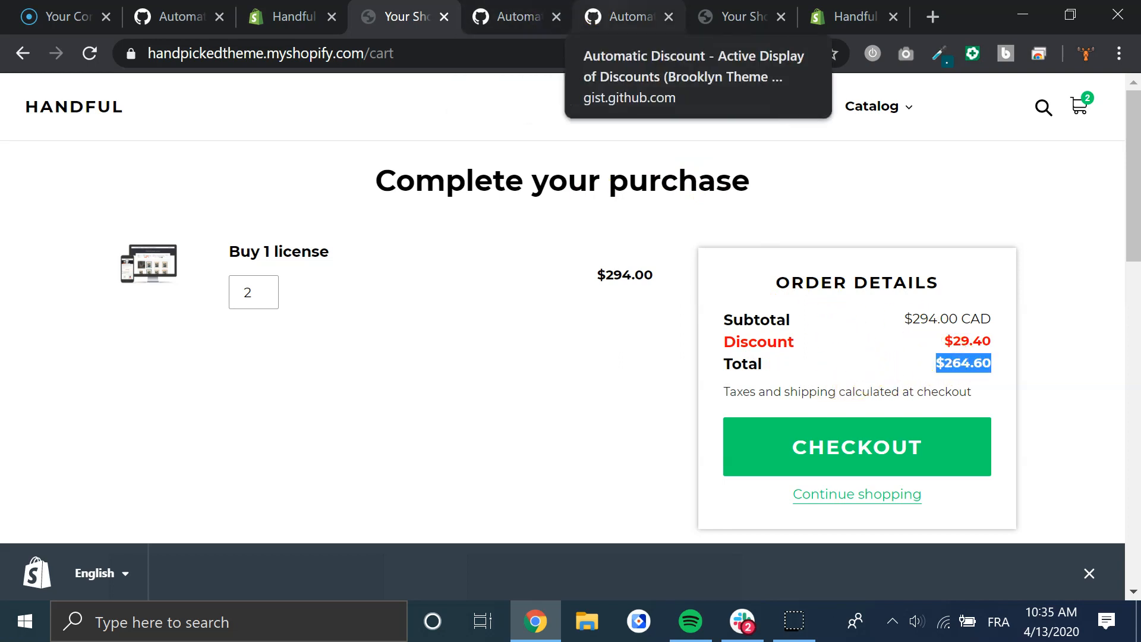
left_click(859, 16)
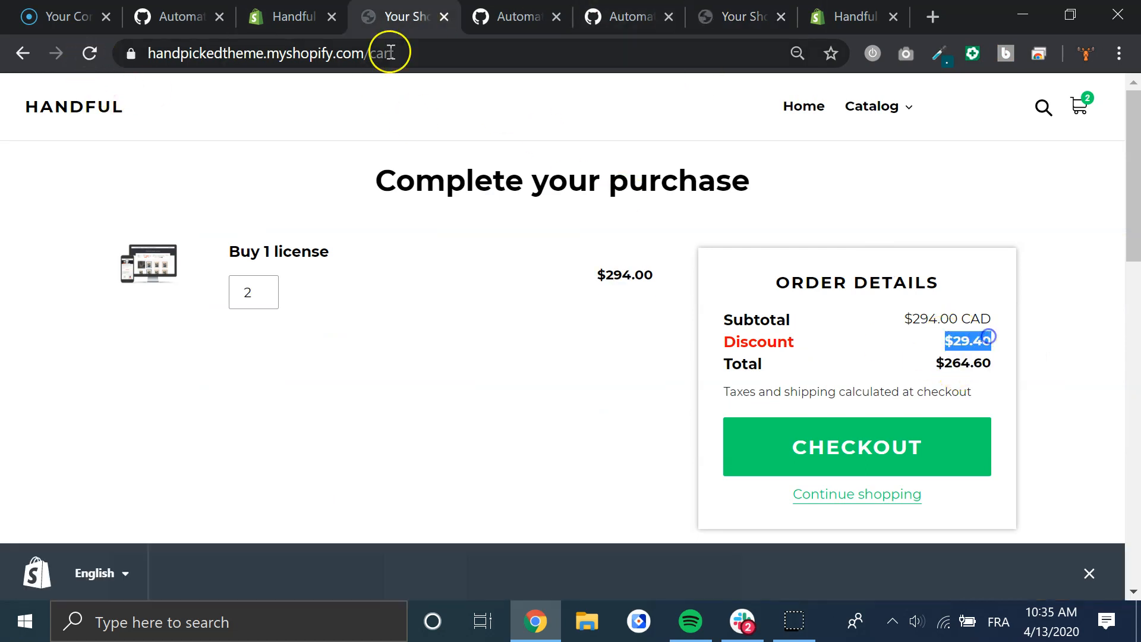
left_click(855, 16)
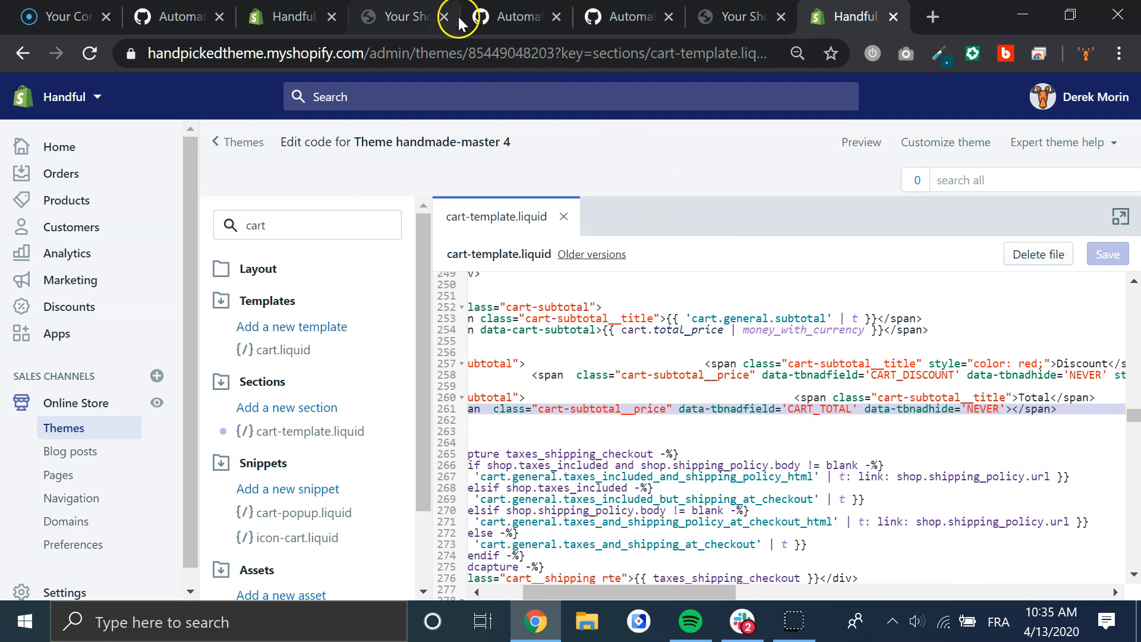
left_click(399, 16)
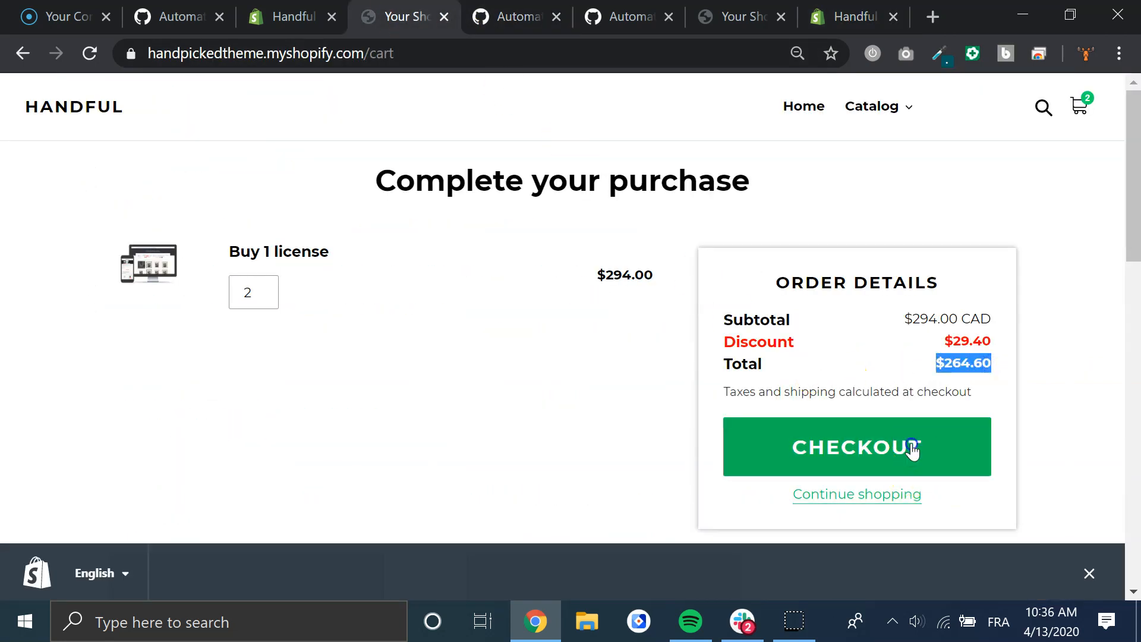
Go to checkout and confirm 10-OFF gives Discount -$29.40 and Total CAD $264.60.
left_click(856, 447)
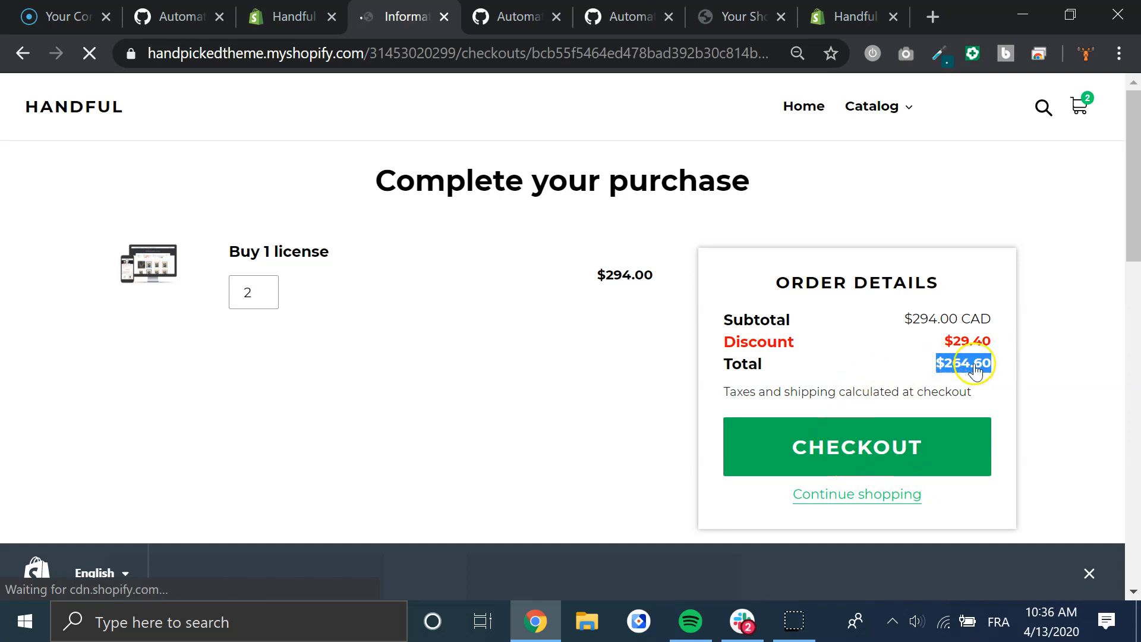
left_click(857, 447)
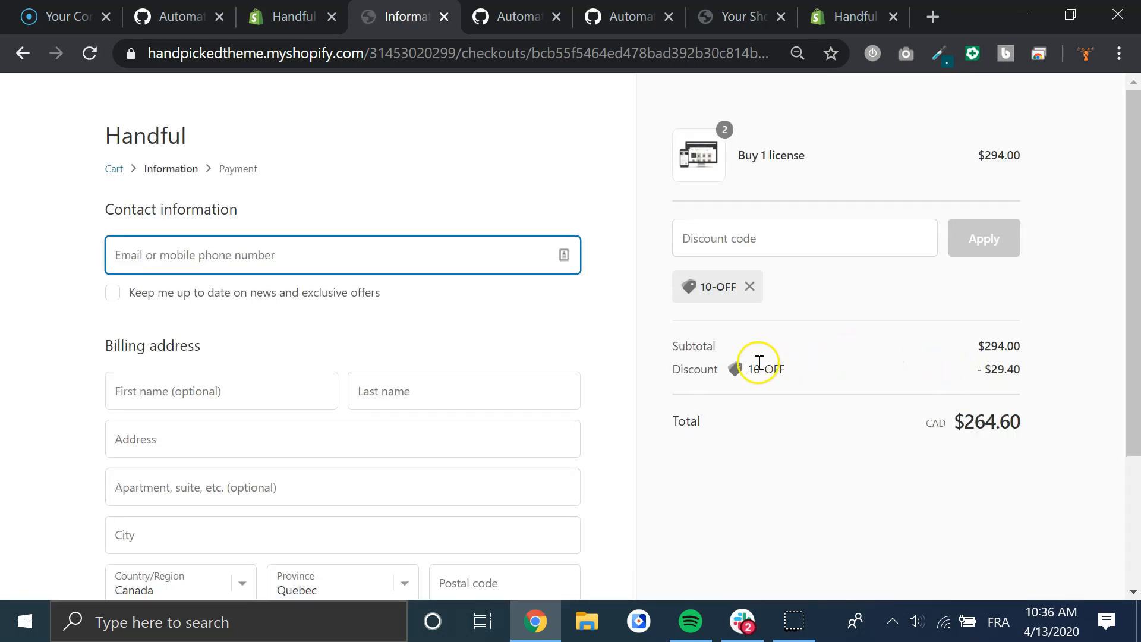
double_click(991, 421)
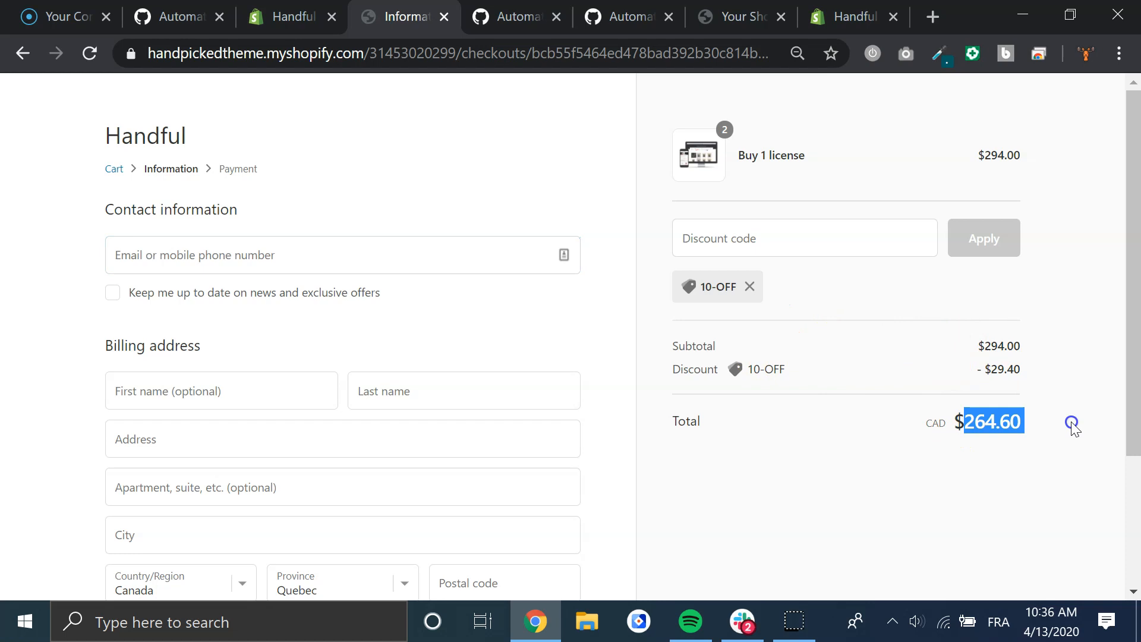